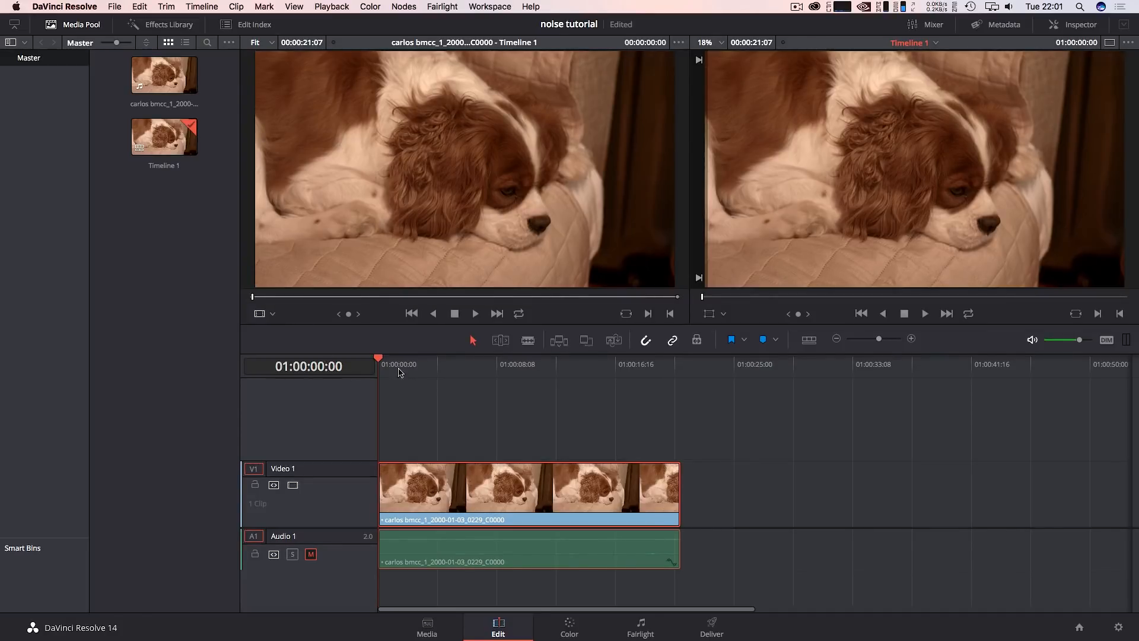
- Park the Edit page playhead at about 01:00:10:04 inside the dog clip
left_click(413, 364)
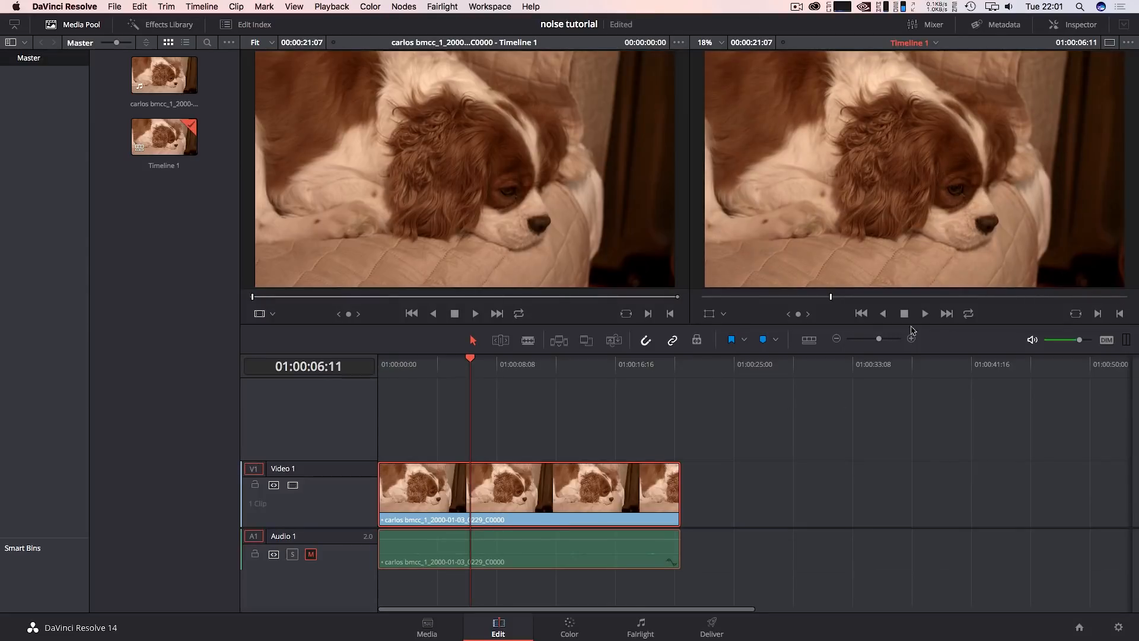
left_click(924, 314)
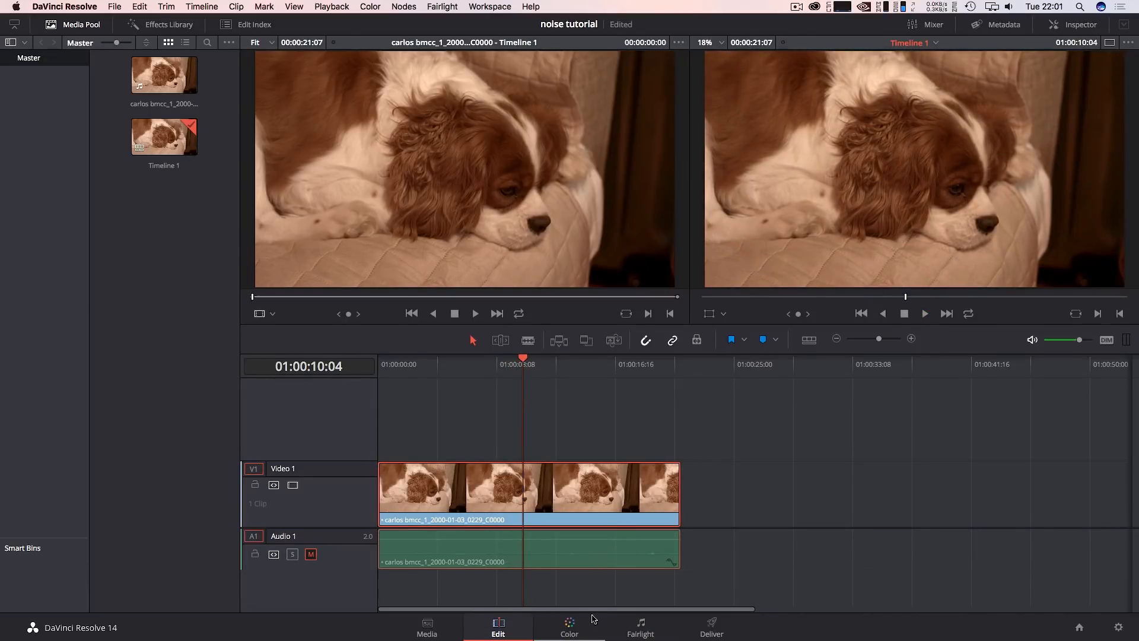
- Move to the Color page and scrub the dog clip to about 01:00:11:15
left_click(568, 627)
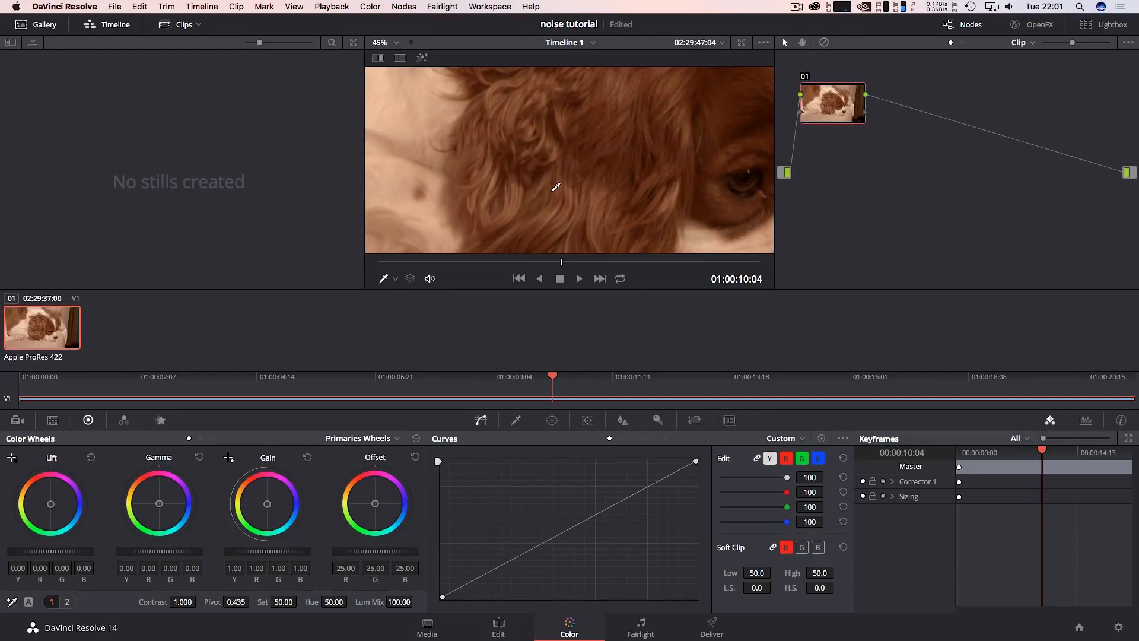
left_click(462, 376)
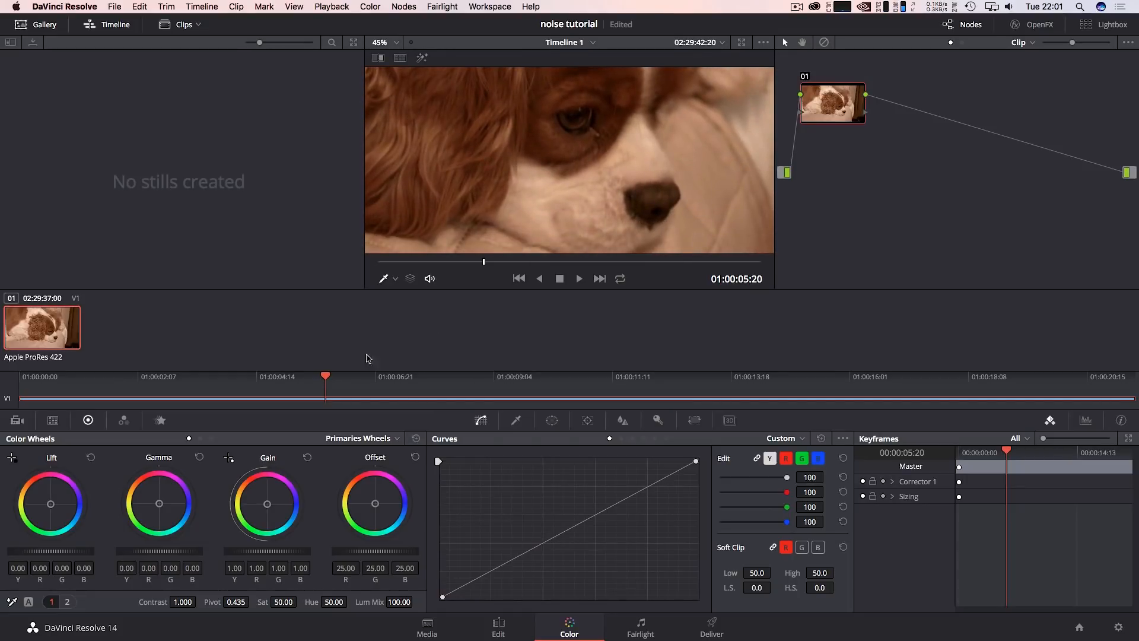
left_click(636, 376)
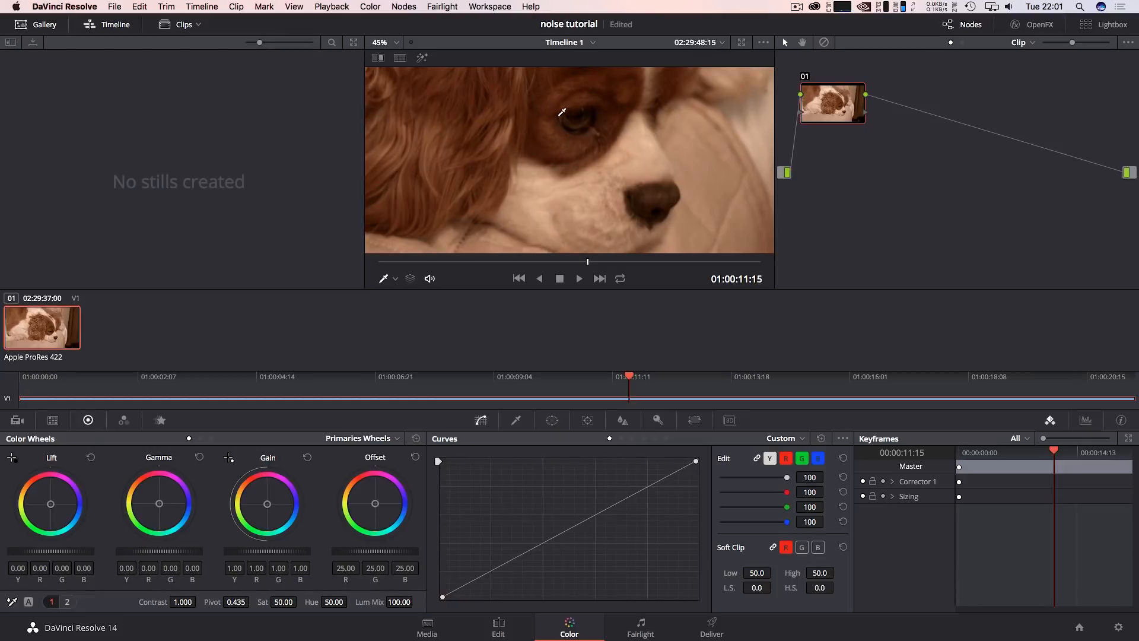
mouse_move(559, 210)
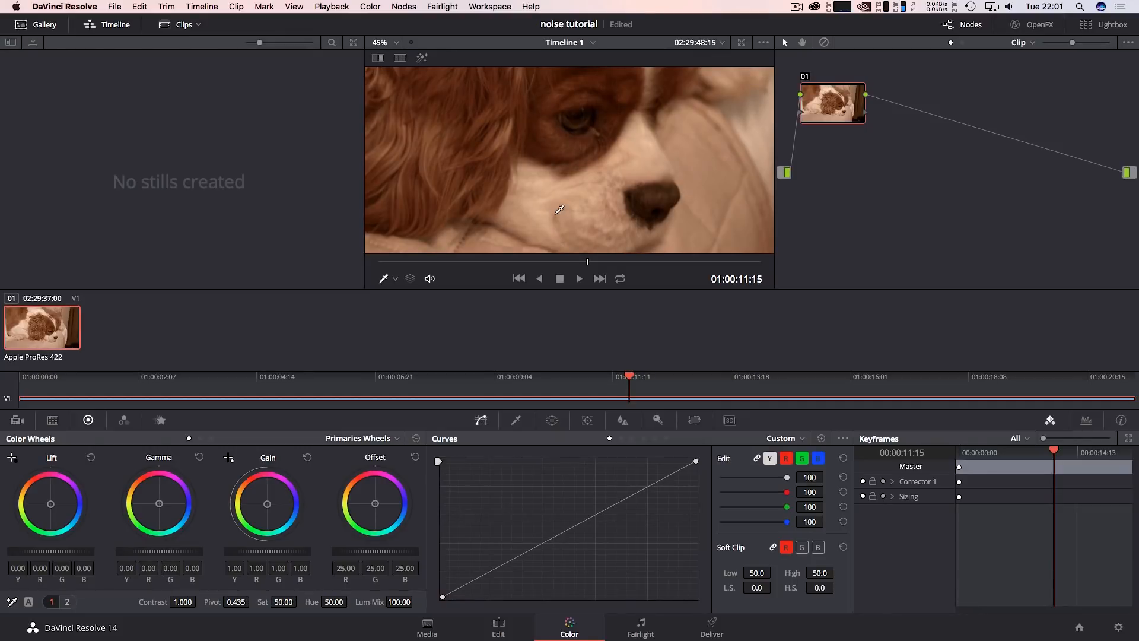
mouse_move(246, 459)
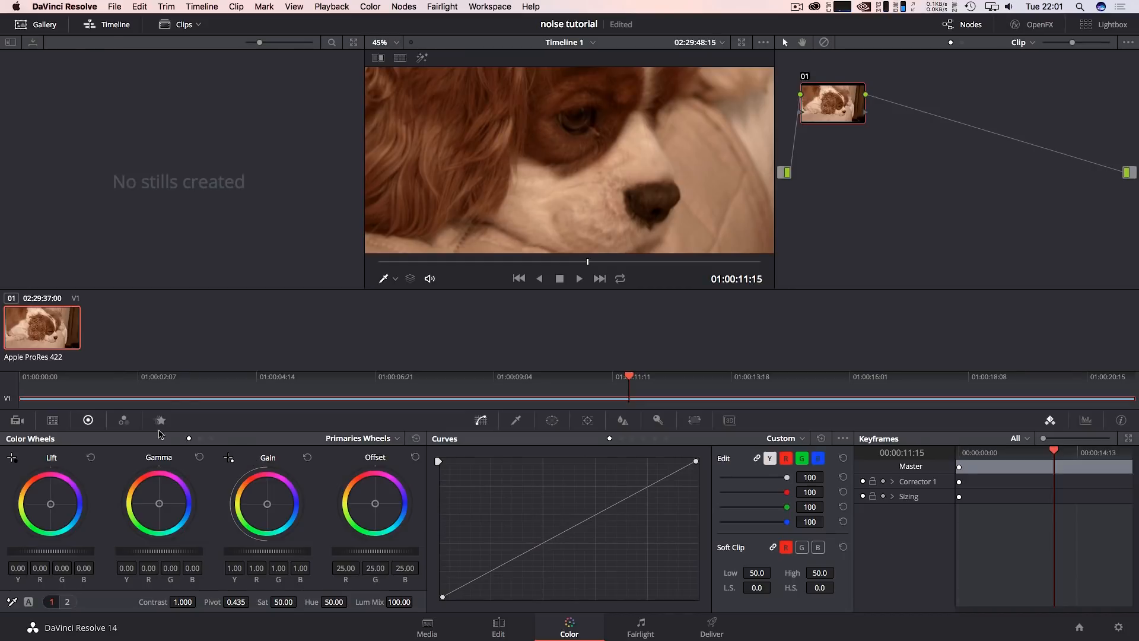
- Show the Motion Effects noise-reduction palette beneath an enlarged viewer
left_click(161, 420)
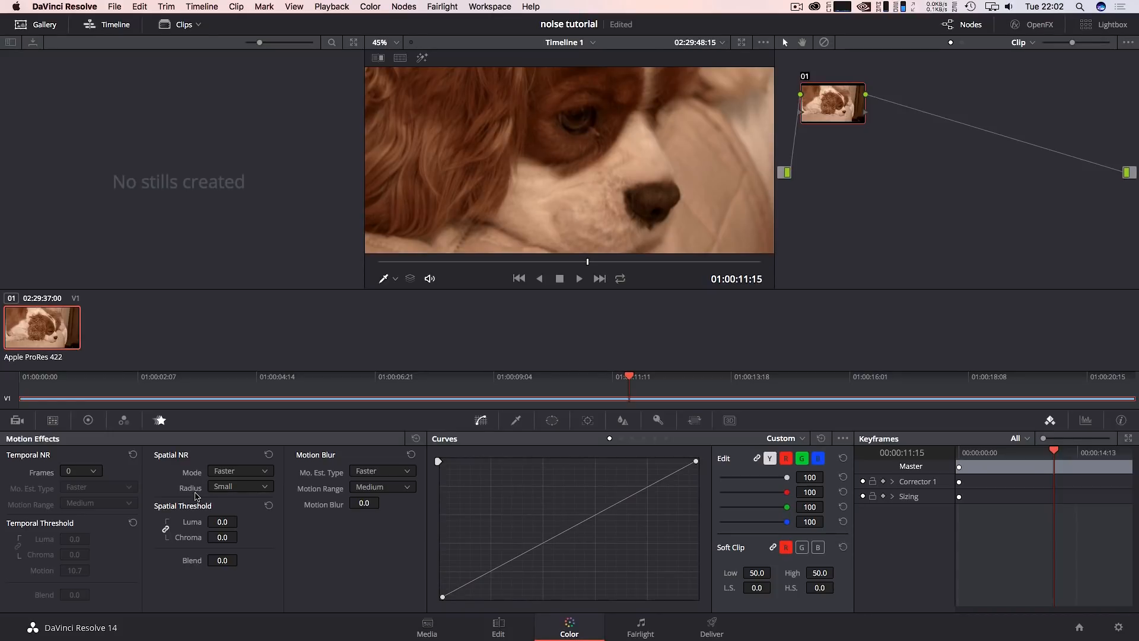
mouse_move(172, 469)
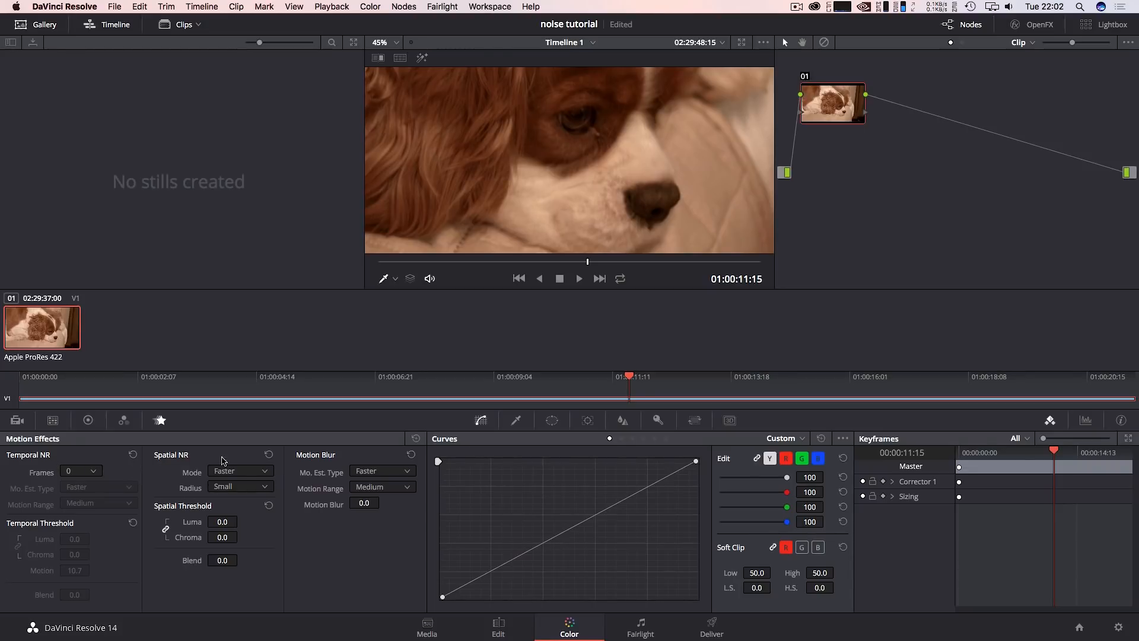
mouse_move(743, 37)
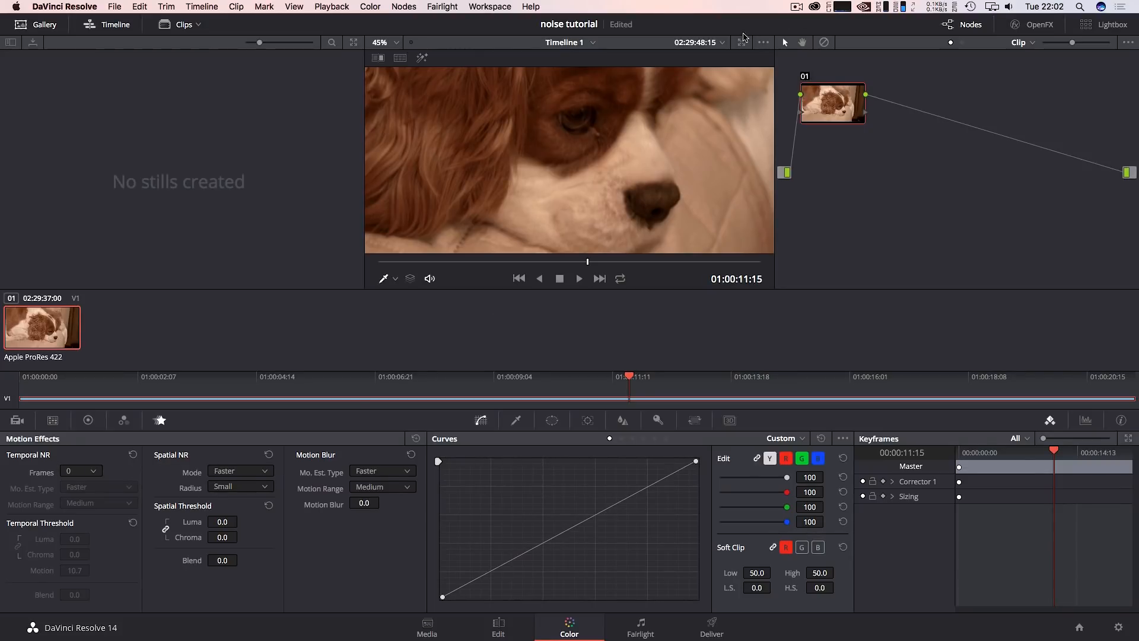
left_click(1107, 43)
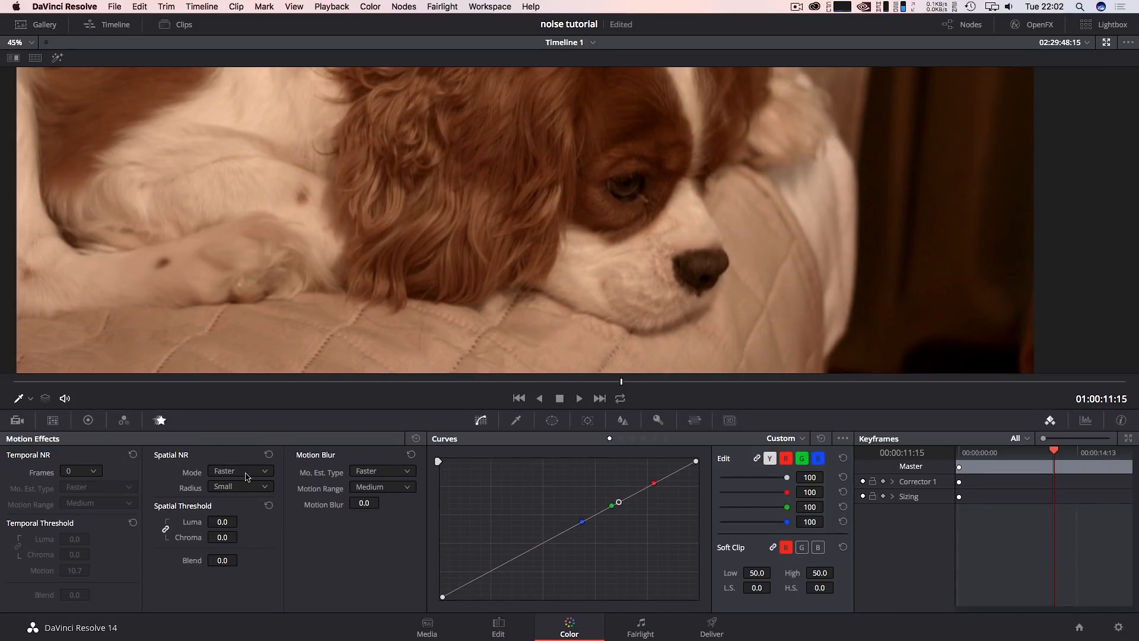
- Set Spatial NR to Better mode, Small radius, luma and chroma thresholds 4.0
left_click(240, 471)
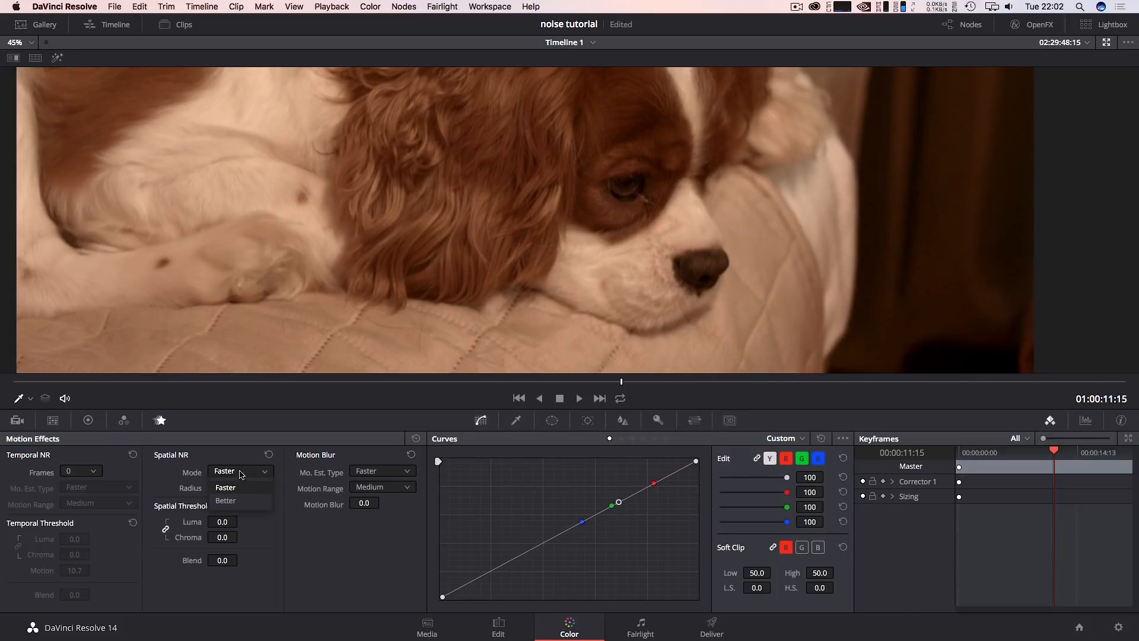
left_click(226, 500)
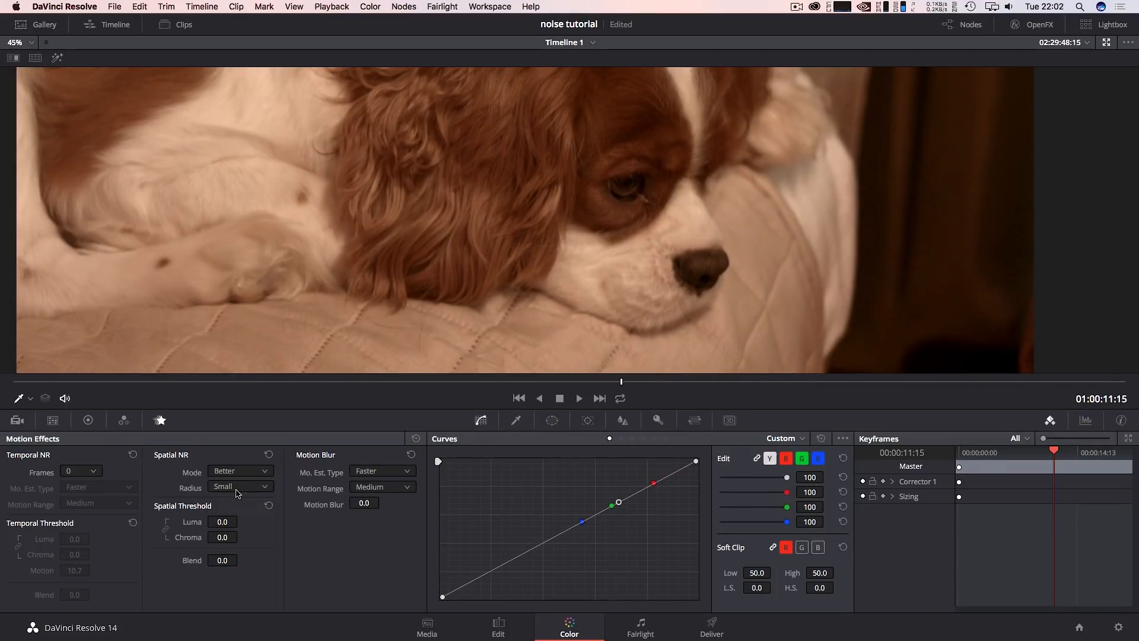
left_click(239, 486)
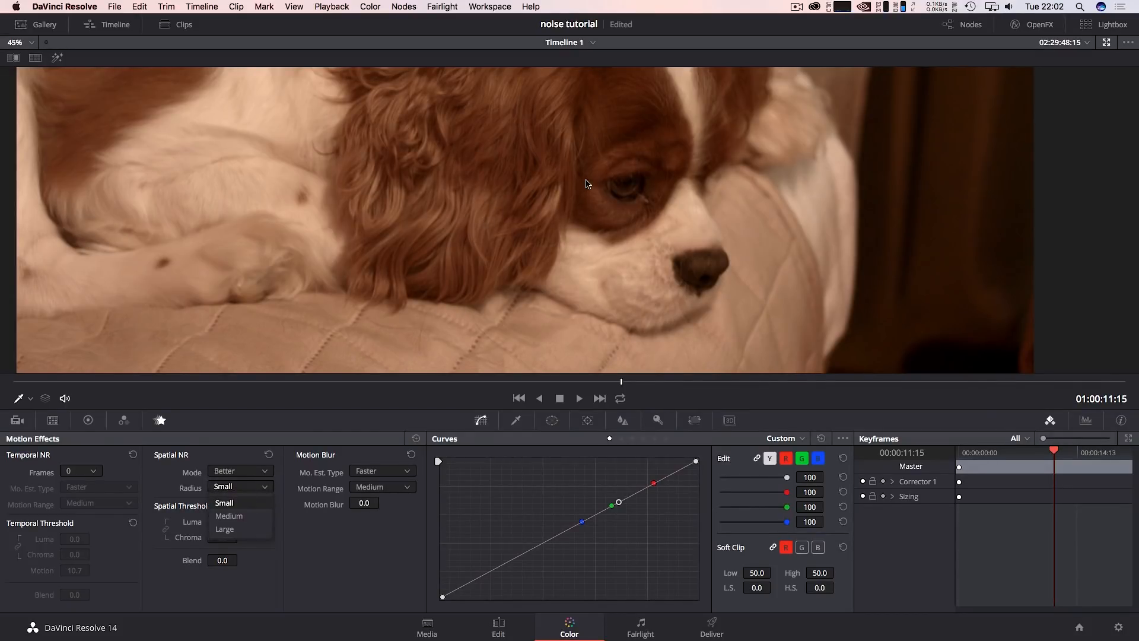
left_click(223, 503)
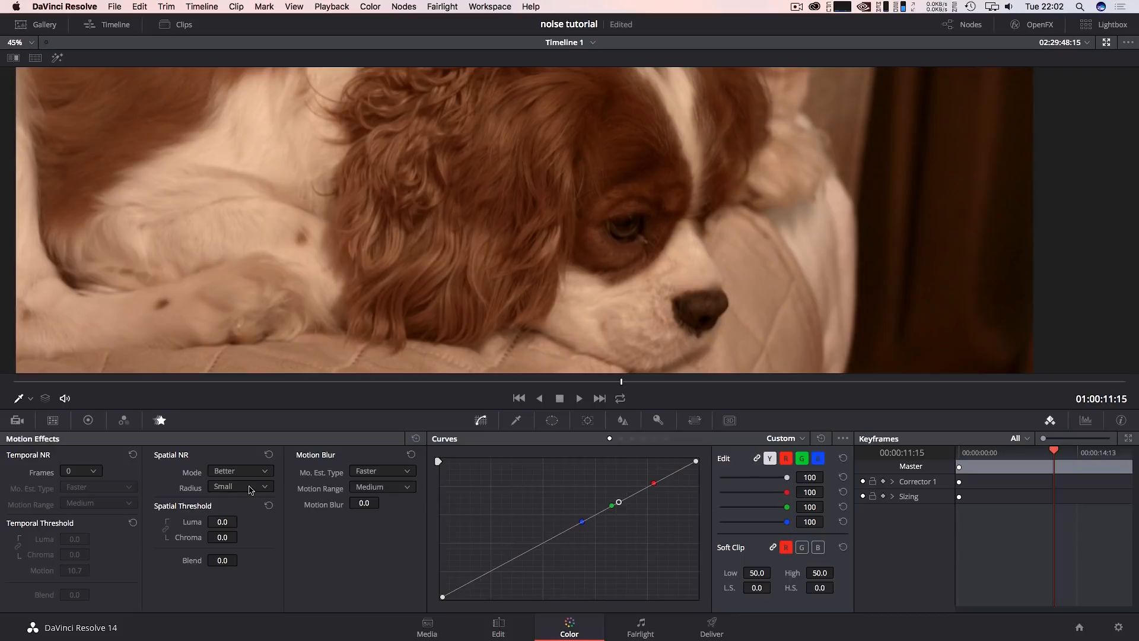
left_click(240, 486)
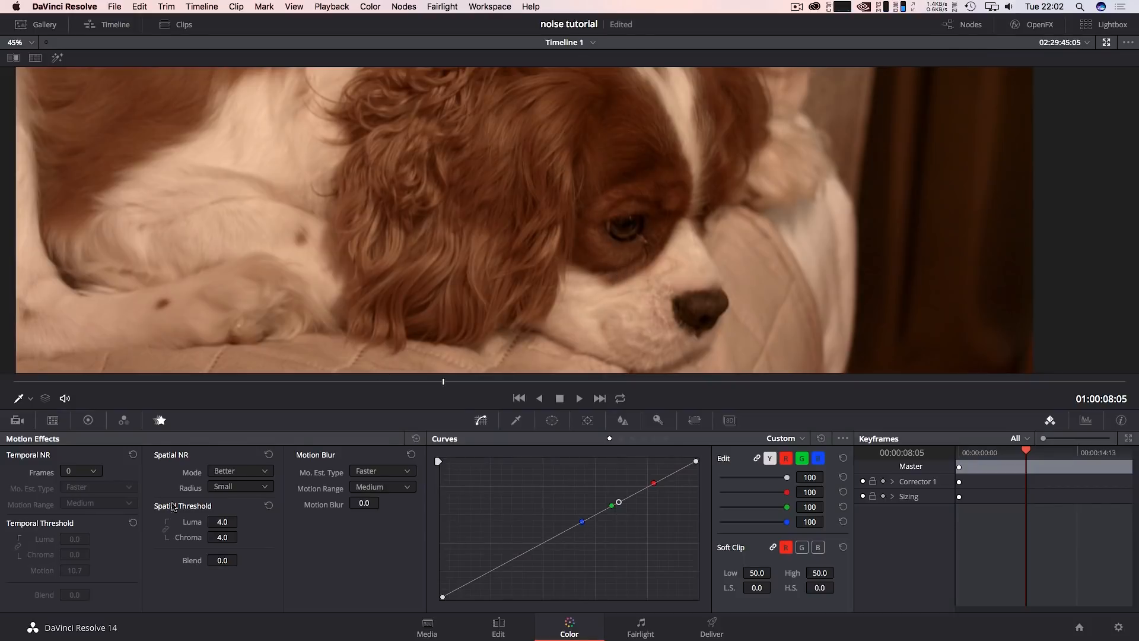
- Raise the spatial luma/chroma thresholds to 5.2 and spatial blend to 3.8
left_click(241, 519)
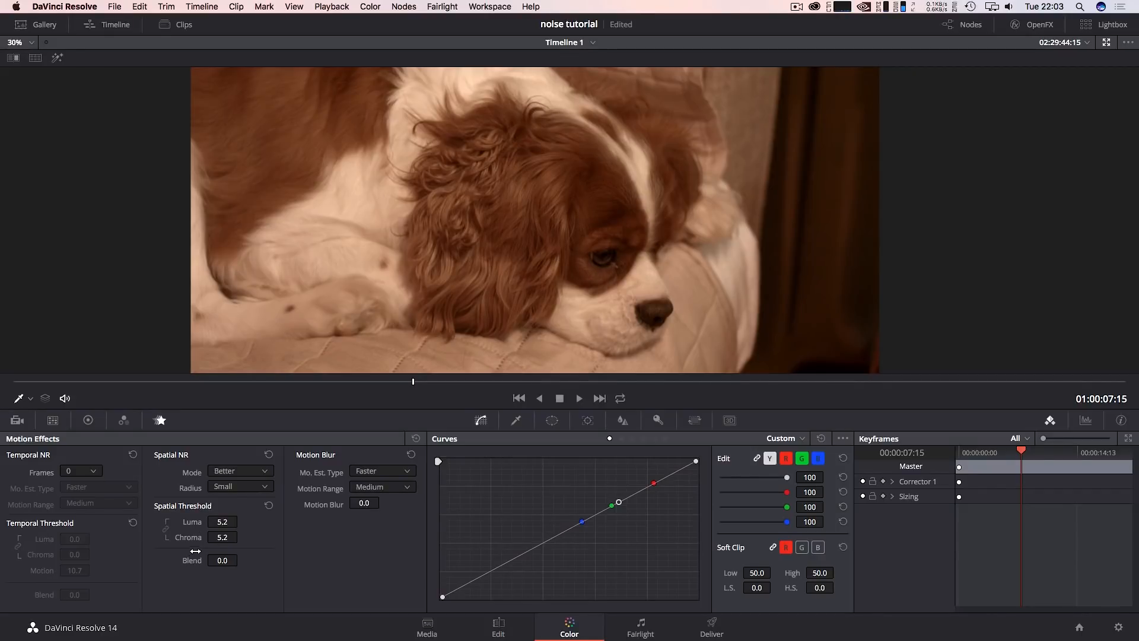
left_click(15, 43)
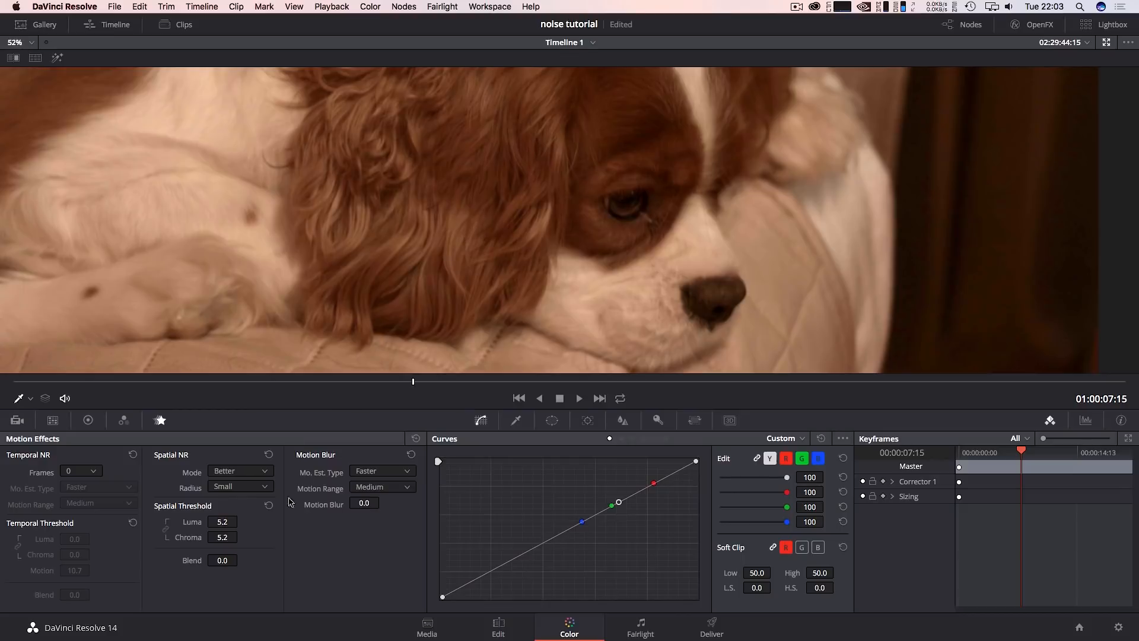
left_click(241, 560)
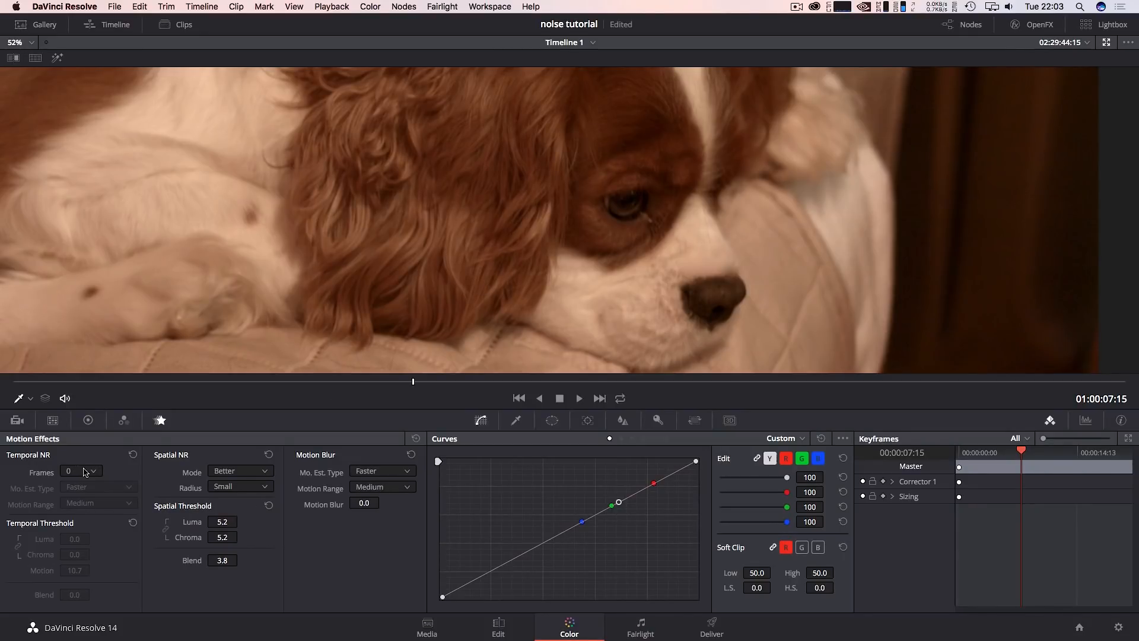
- Set Temporal NR to 2 frames, Better estimation, Medium range, thresholds 10.0
left_click(81, 471)
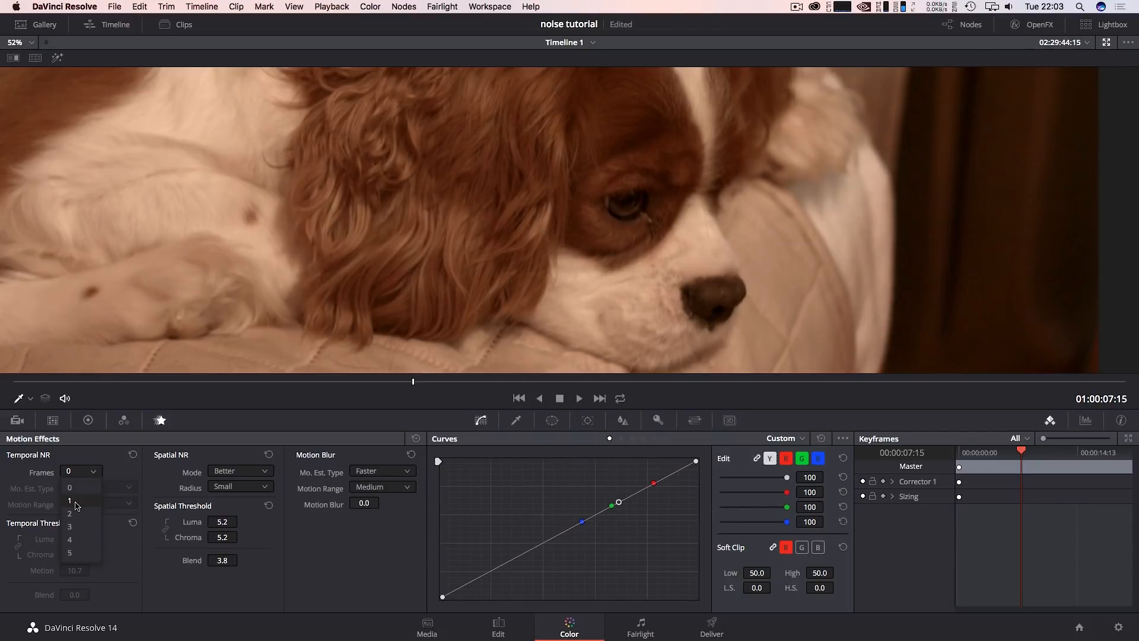
left_click(69, 514)
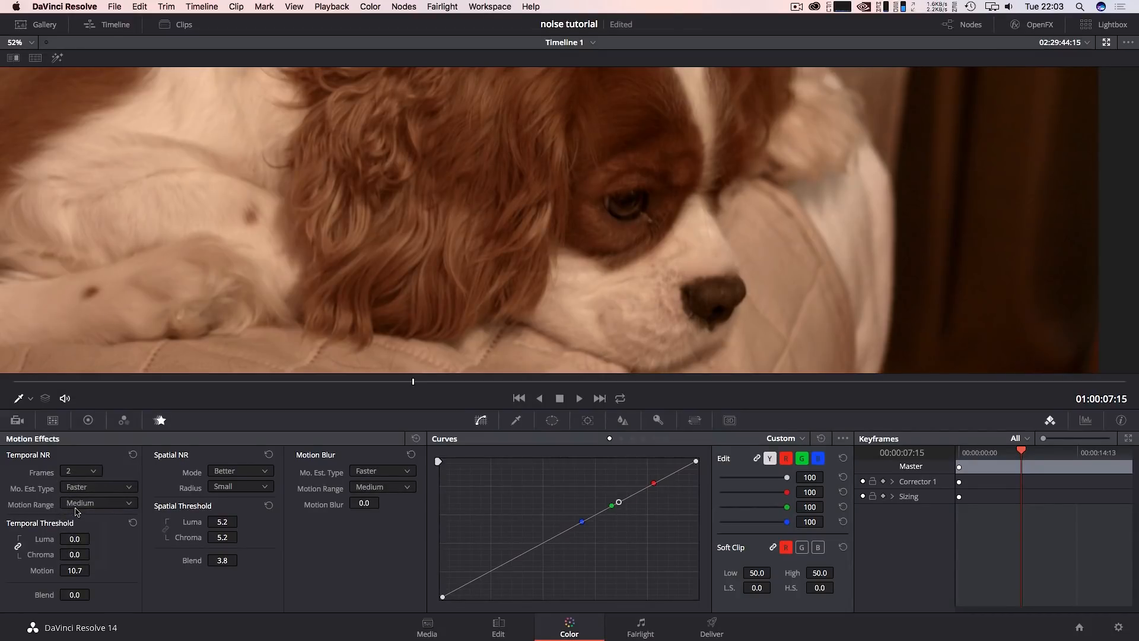
left_click(98, 487)
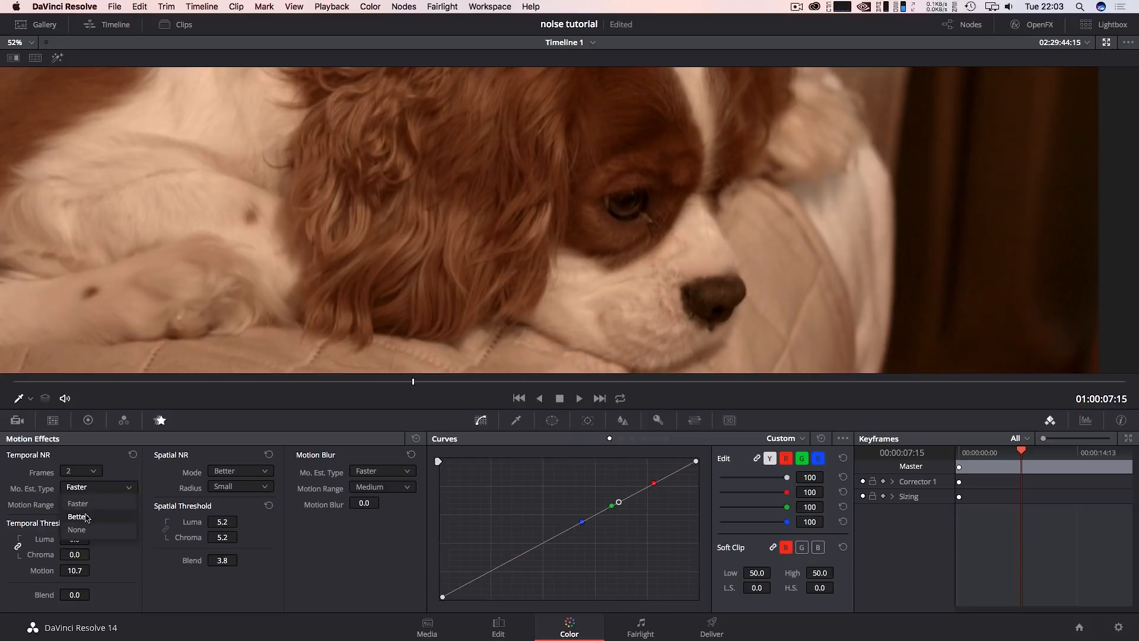
left_click(77, 516)
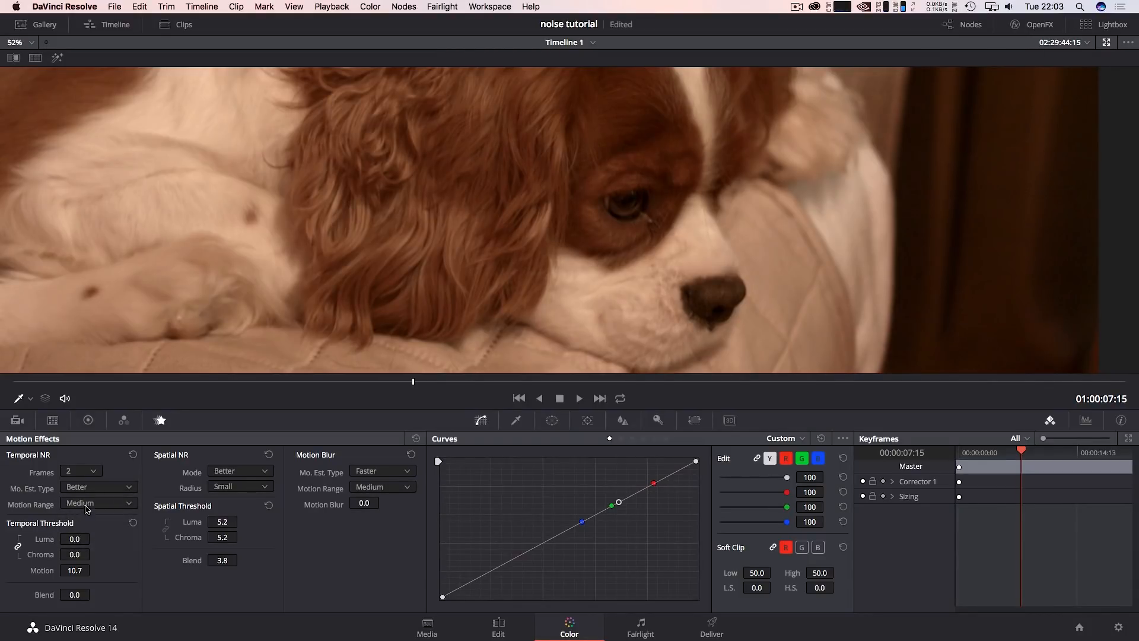
left_click(99, 503)
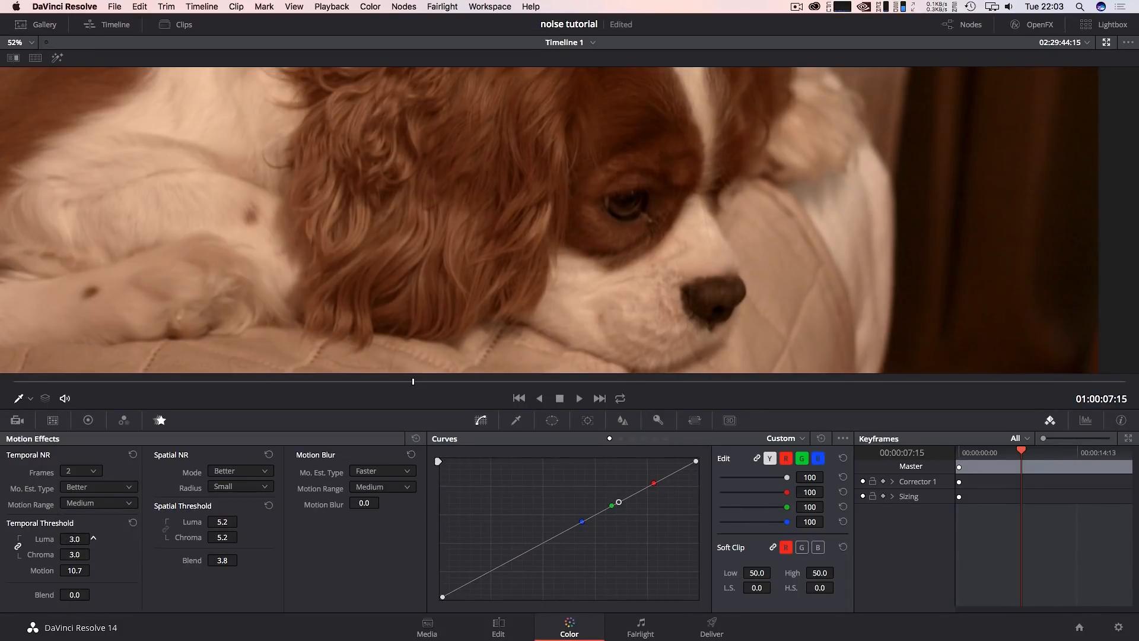
left_click(92, 535)
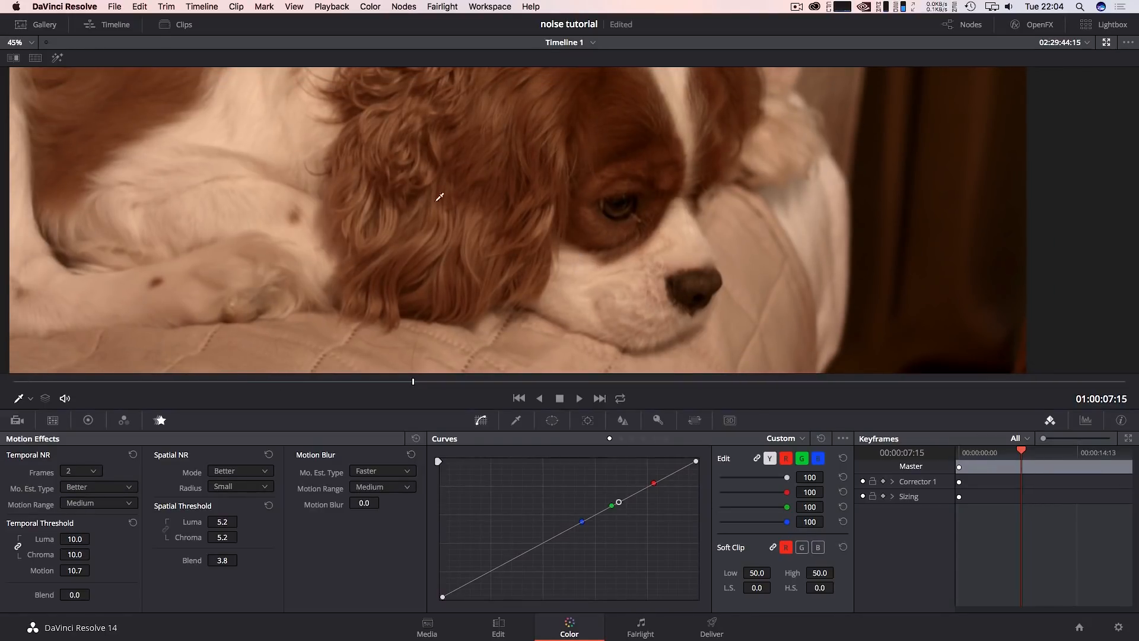
mouse_move(423, 205)
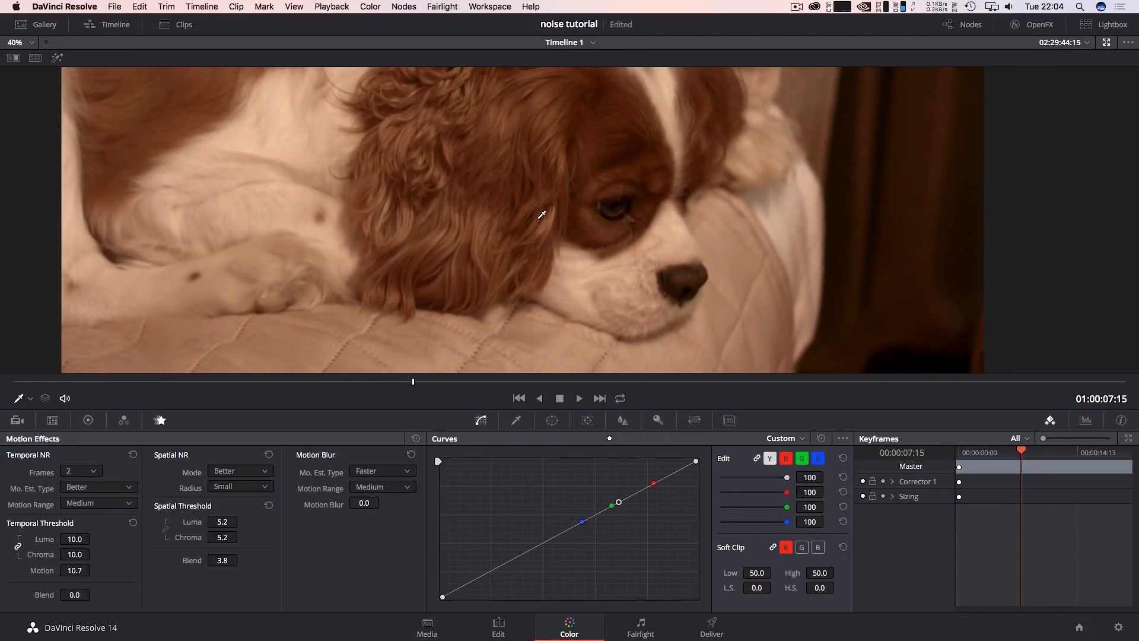
mouse_move(503, 263)
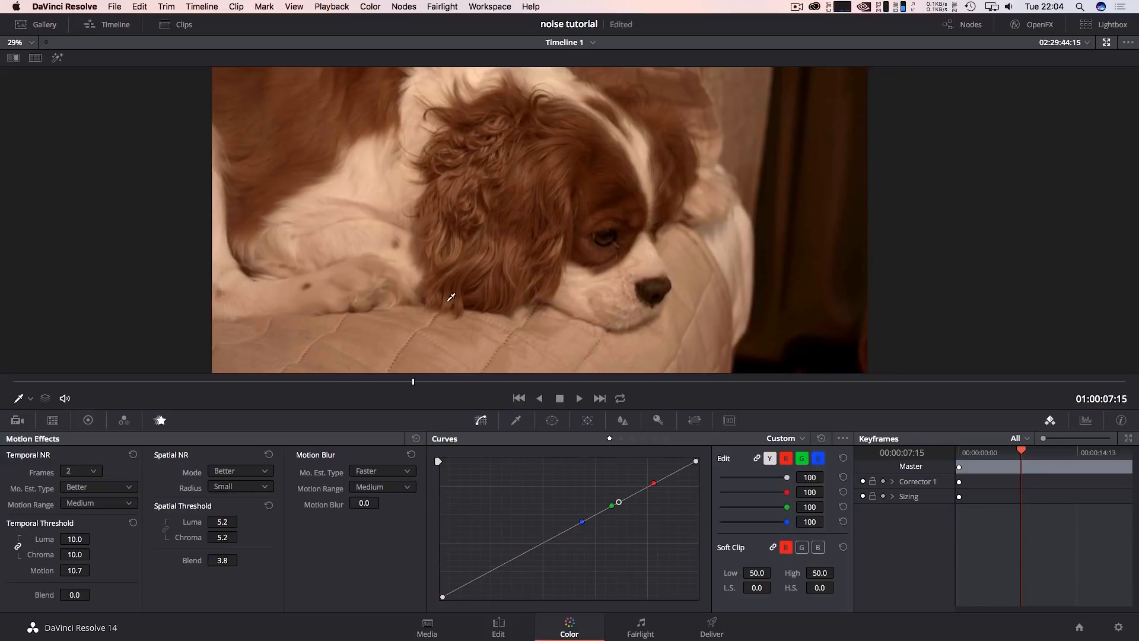
mouse_move(574, 207)
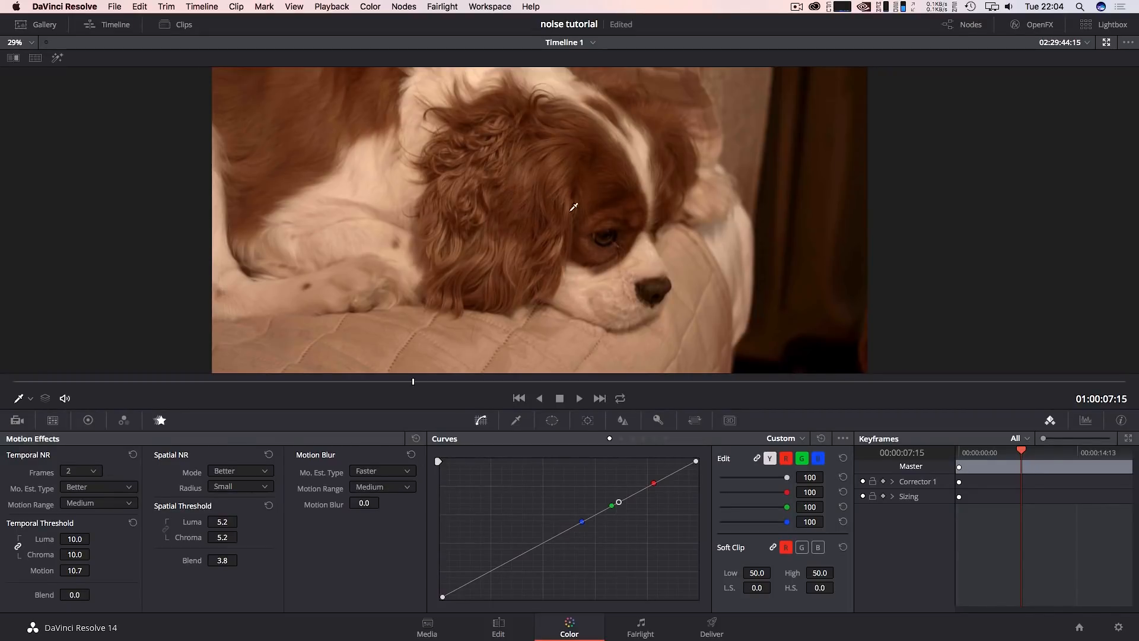
mouse_move(535, 232)
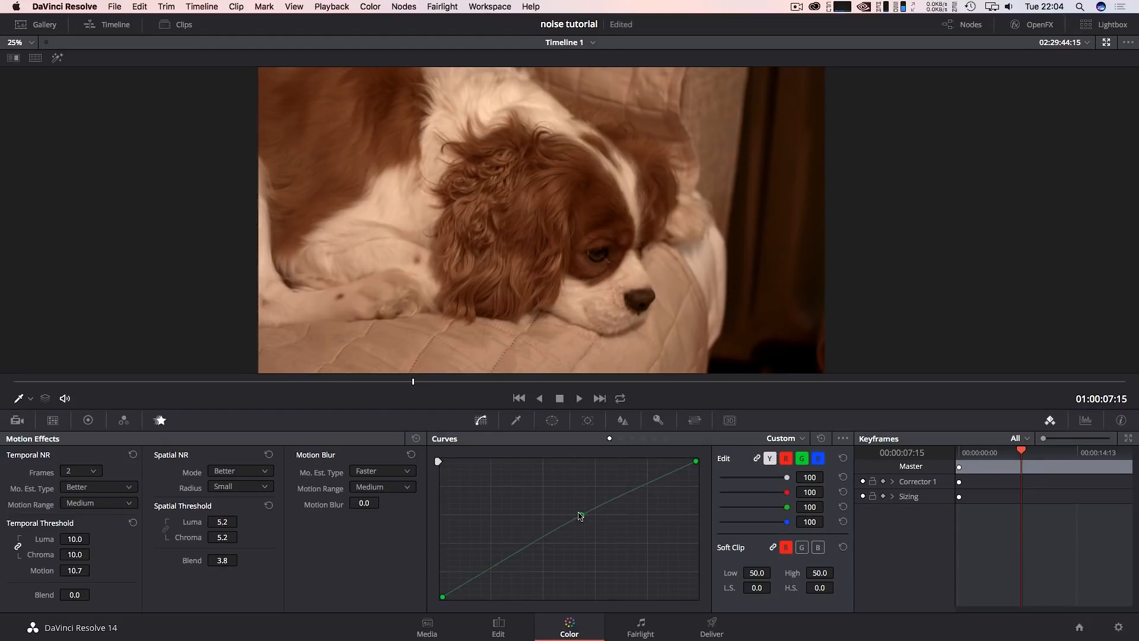
- Add two control points near the middle of the custom curve, keeping it nearly straight
left_click(581, 514)
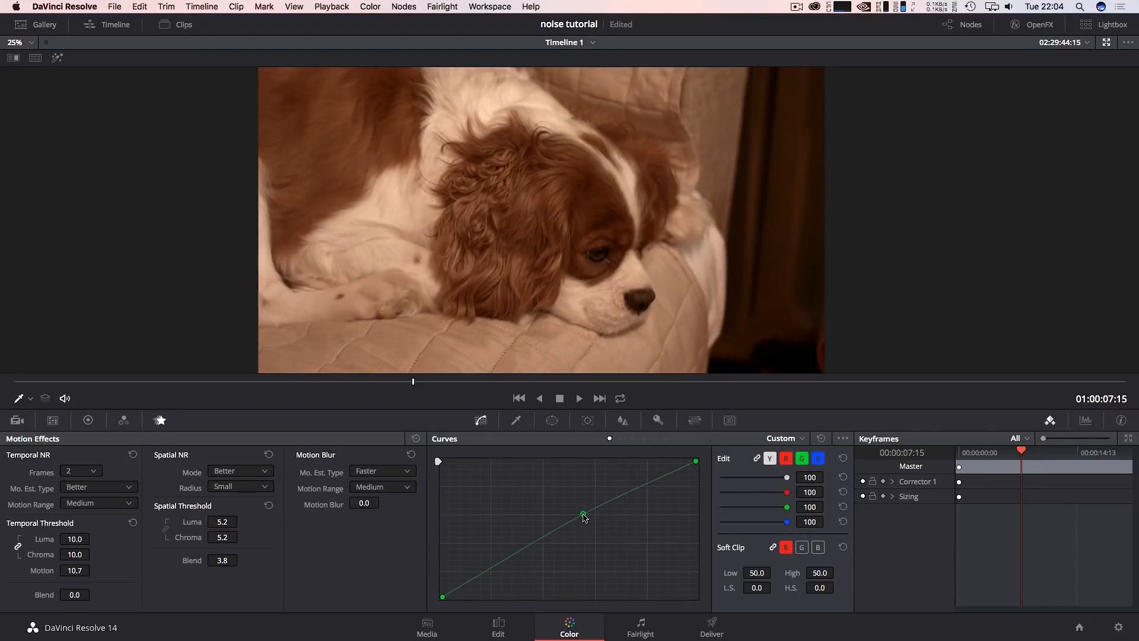
left_click_drag(584, 512, 565, 527)
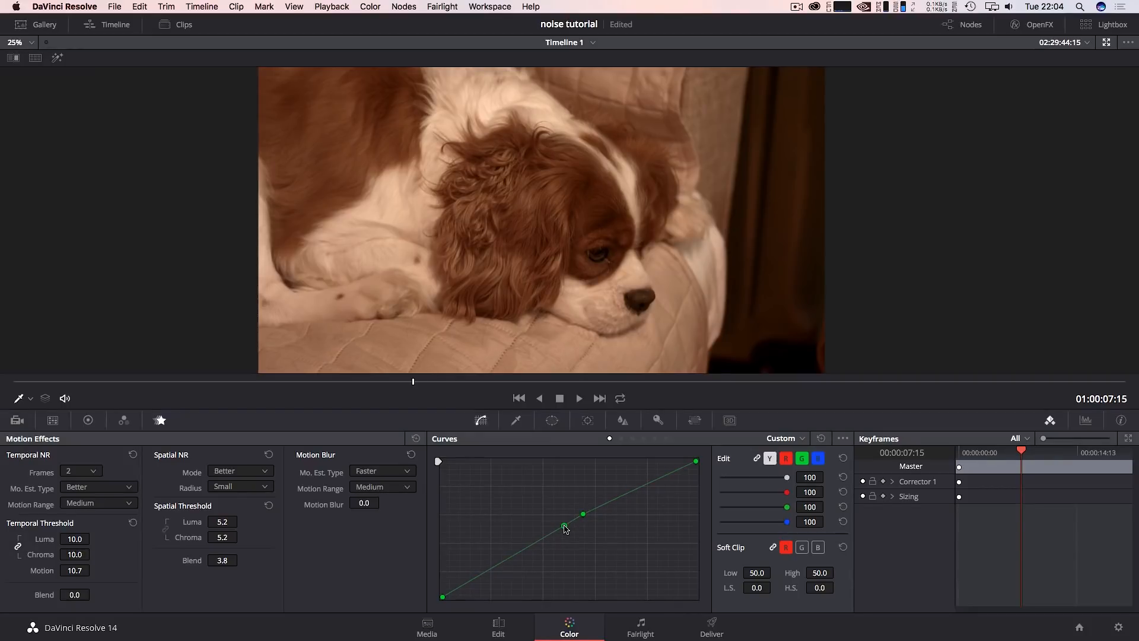